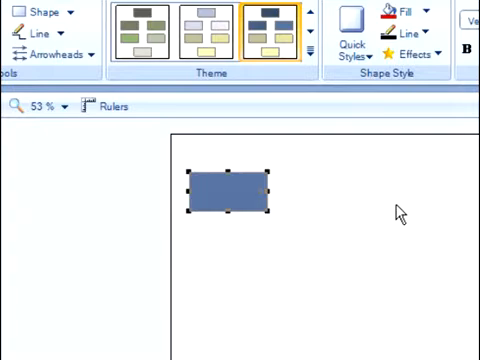
Step: Label the first box 'Introduction' and the connected next box 'Statement of Need'
{"action": "type", "text": "Introduction"}
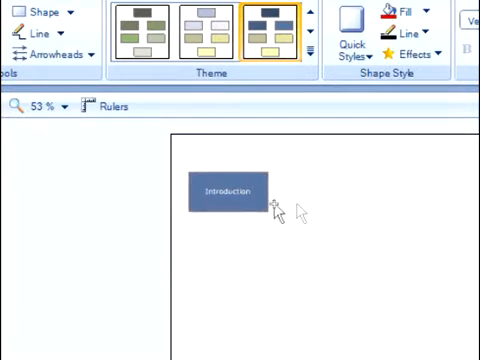
{"action": "left_click", "coordinate": [221, 190]}
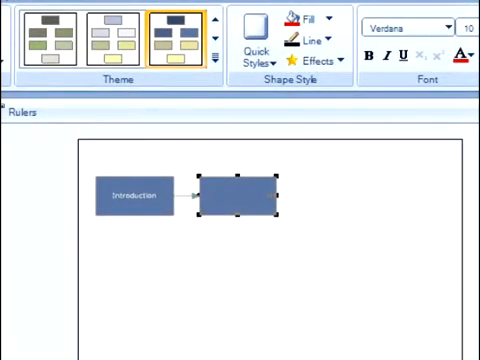
{"action": "type", "text": "Statement of"}
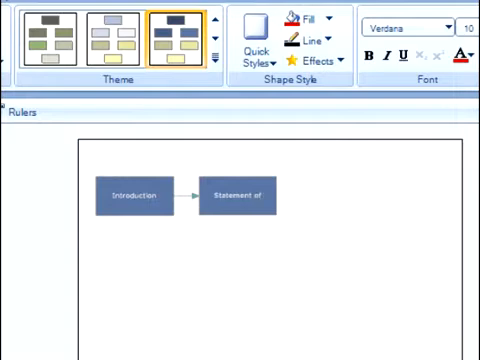
{"action": "type", "text": "Need"}
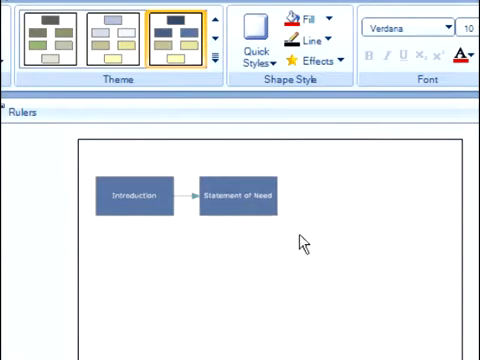
{"action": "mouse_move", "coordinate": [232, 239]}
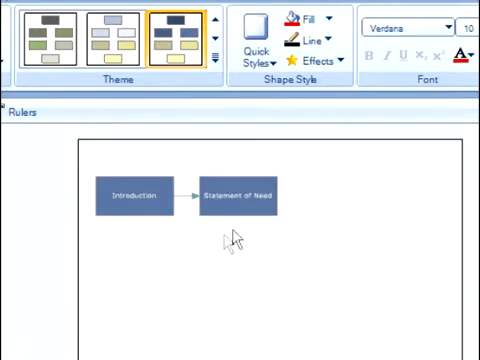
Step: Add connected topic boxes Proposed Solution, Pricing, ROI, Review Technical Details, Implementation, and Questions
{"action": "left_click", "coordinate": [236, 196]}
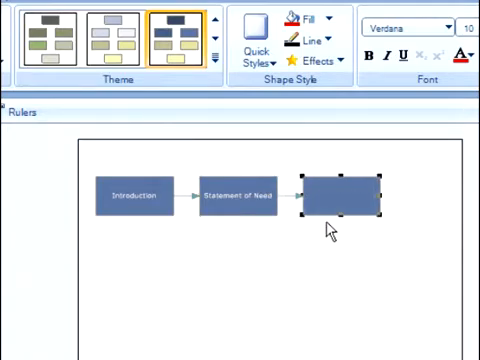
{"action": "type", "text": "Proposed Solution"}
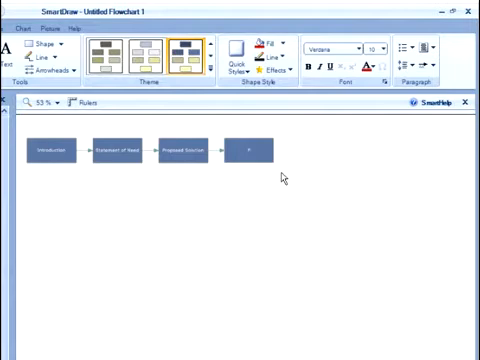
{"action": "type", "text": "Pricing"}
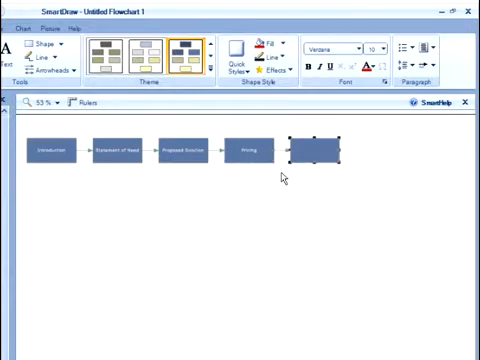
{"action": "type", "text": "ROI"}
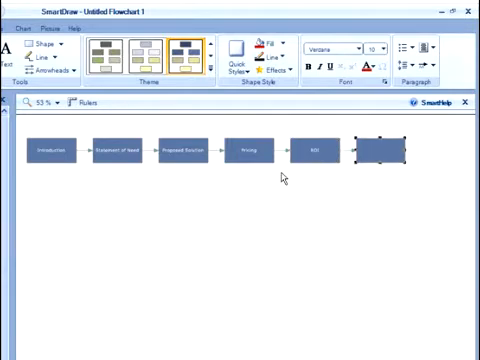
{"action": "type", "text": "Review Technical Details"}
{"action": "type", "text": "Collateral"}
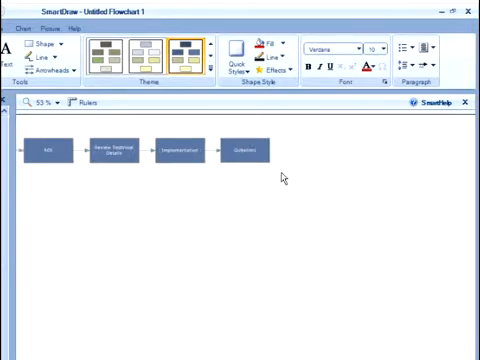
{"action": "left_click", "coordinate": [243, 151]}
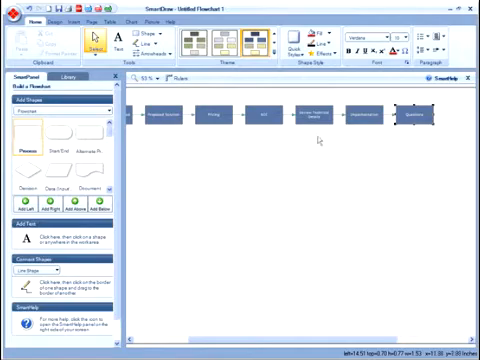
{"action": "left_click", "coordinate": [360, 118]}
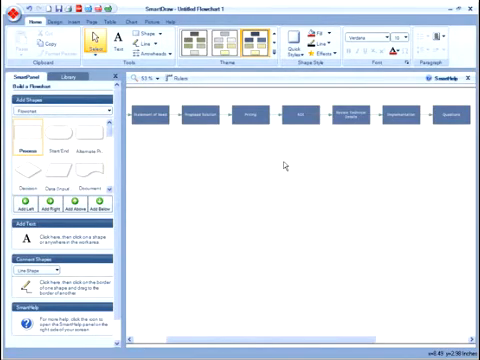
Step: Add a 'Network Diagram' box below Statement of Need
{"action": "left_click", "coordinate": [152, 117]}
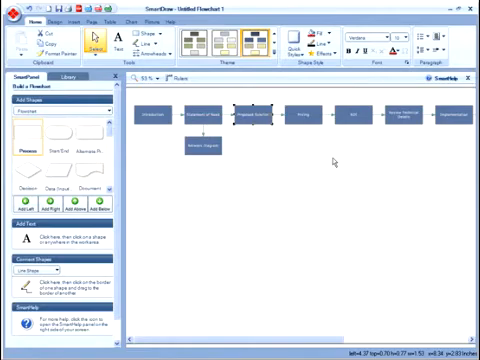
{"action": "left_click", "coordinate": [250, 147]}
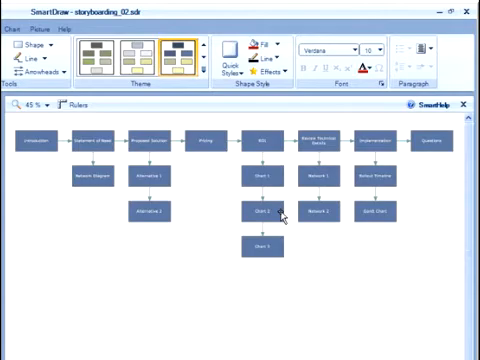
{"action": "mouse_move", "coordinate": [118, 188]}
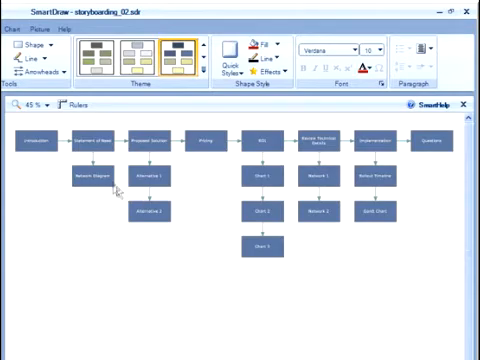